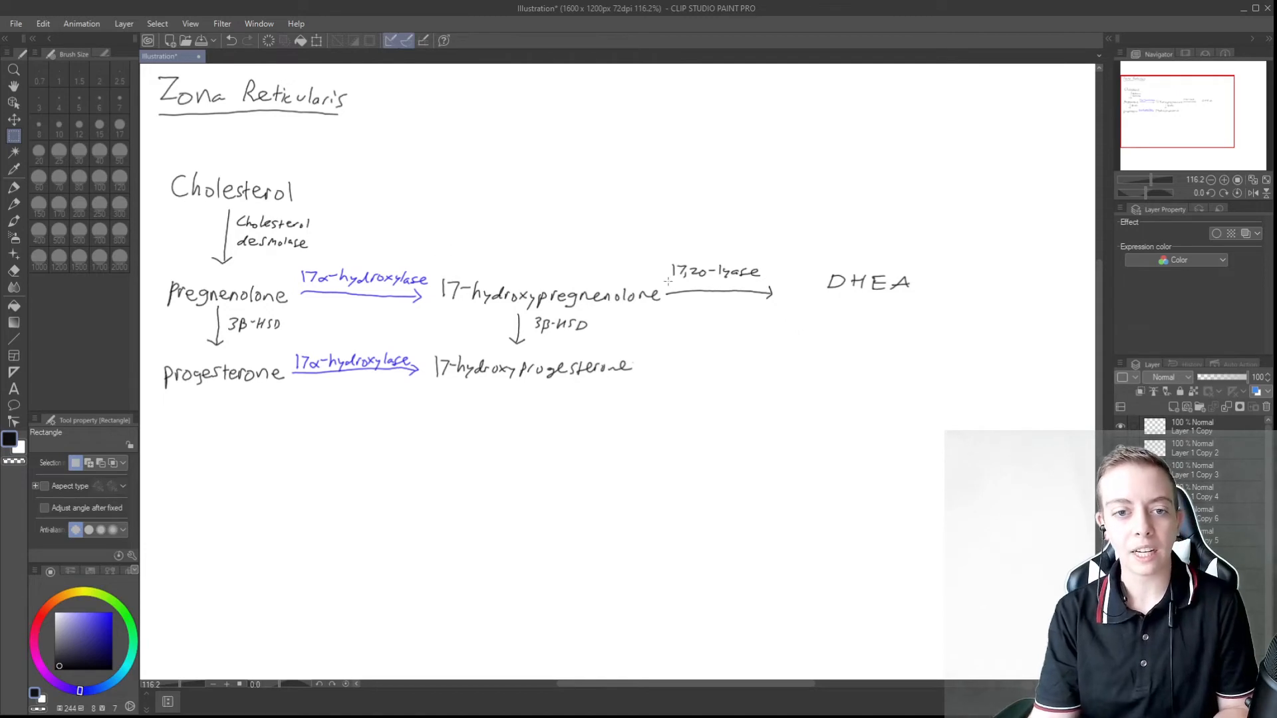
mouse_move(626, 377)
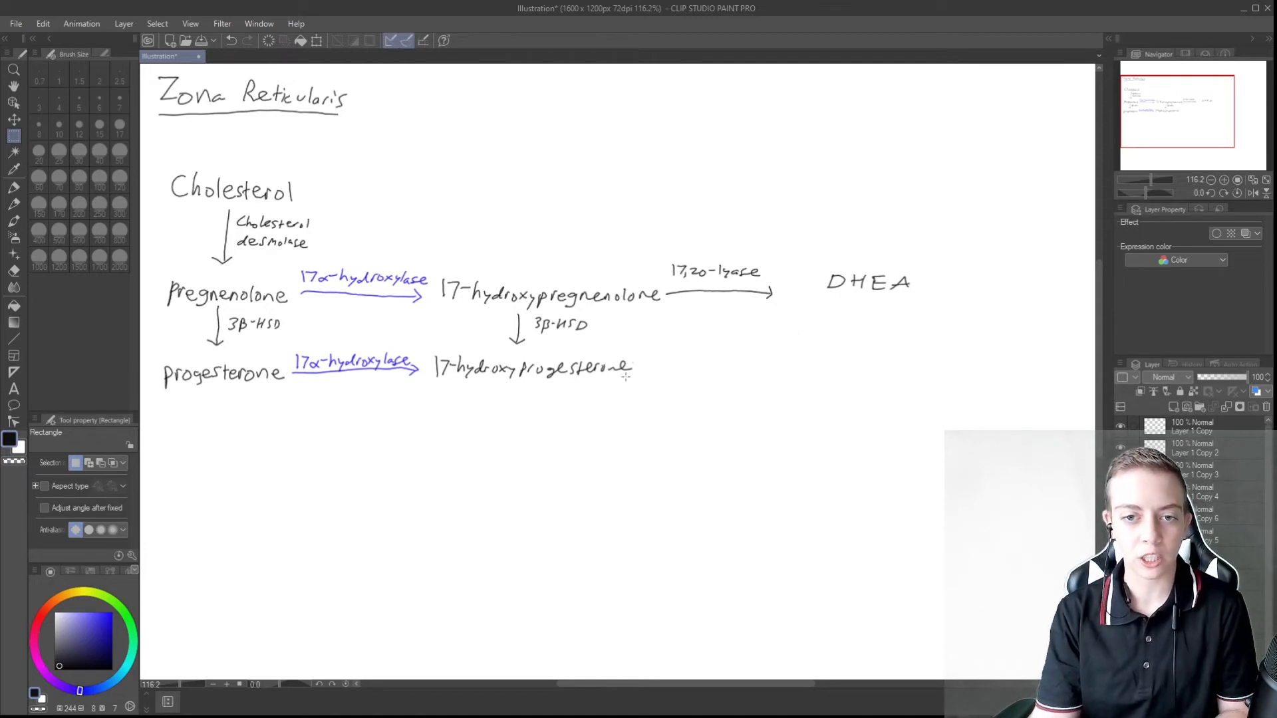